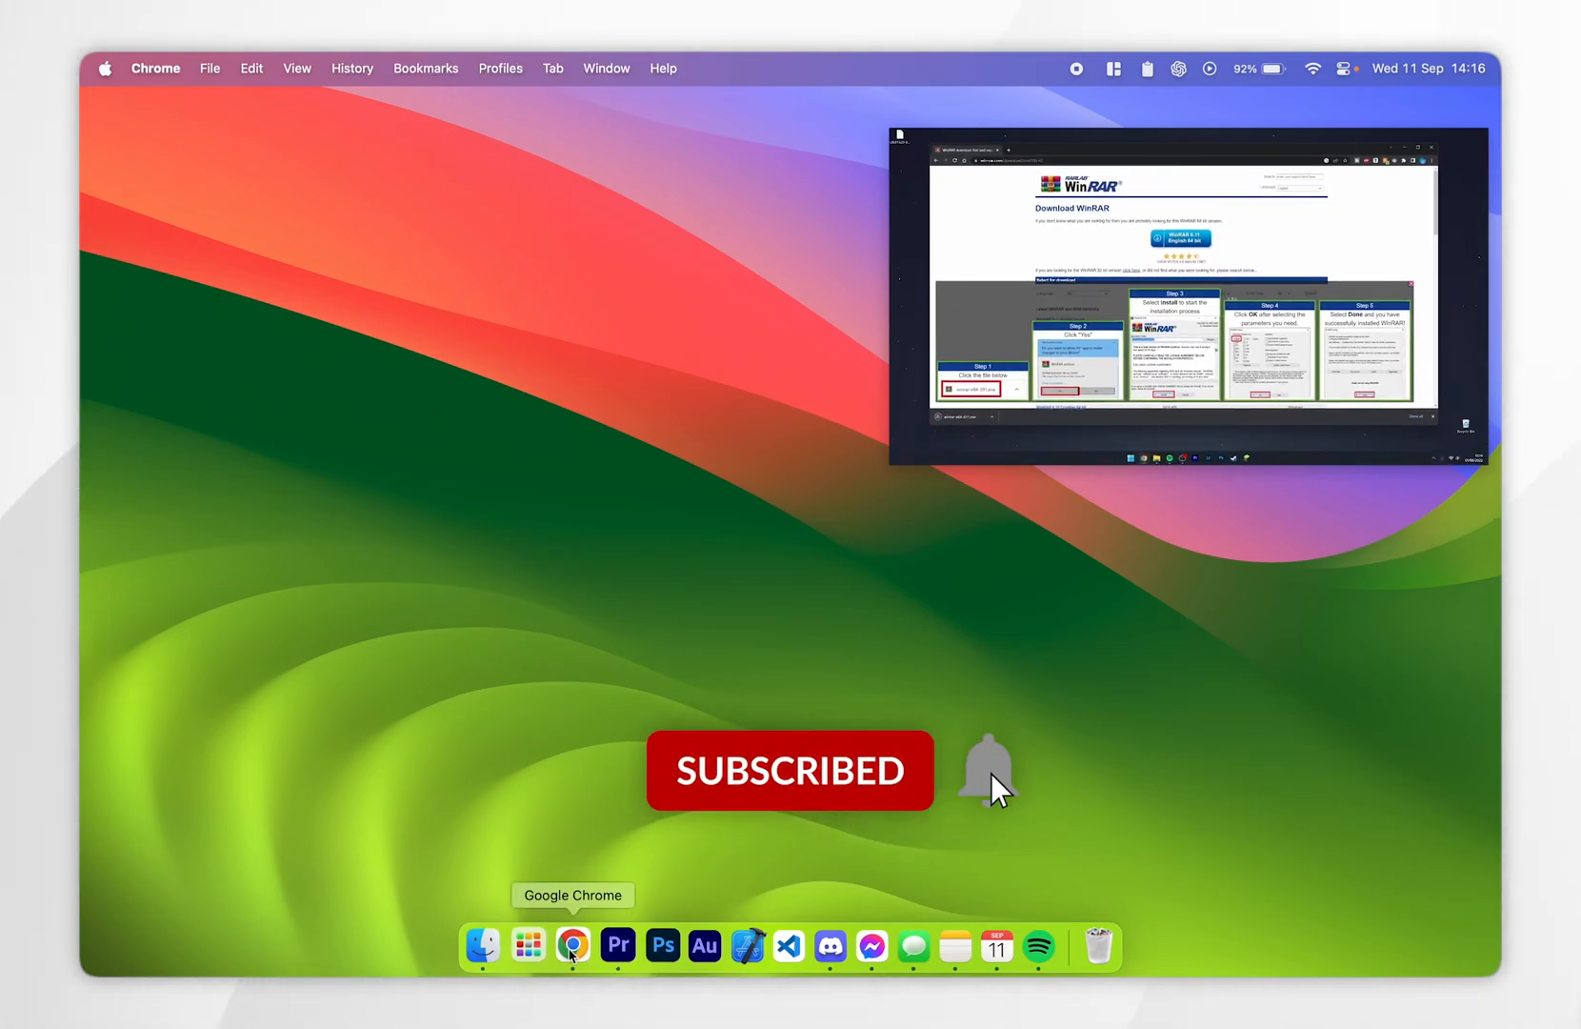
# Click the empty desktop so Finder is active and no windows remain.
pyautogui.click(572, 946)
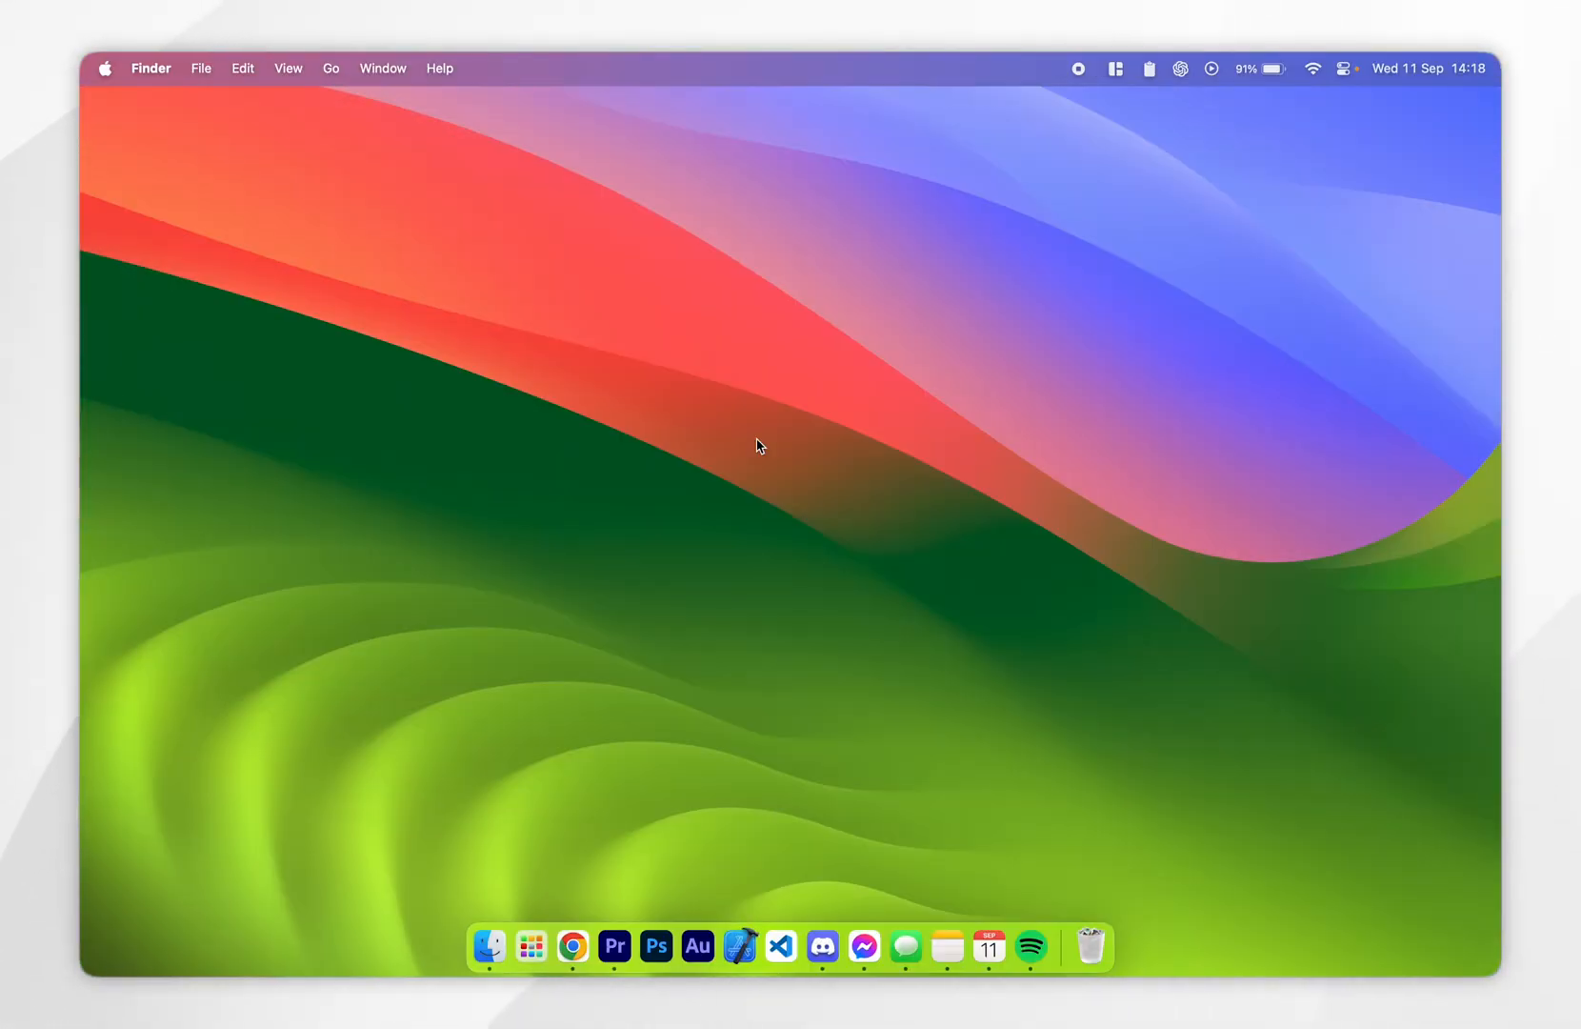
# Launch Chrome from the Dock to play the WinRAR install tutorial on YouTube.
pyautogui.click(571, 946)
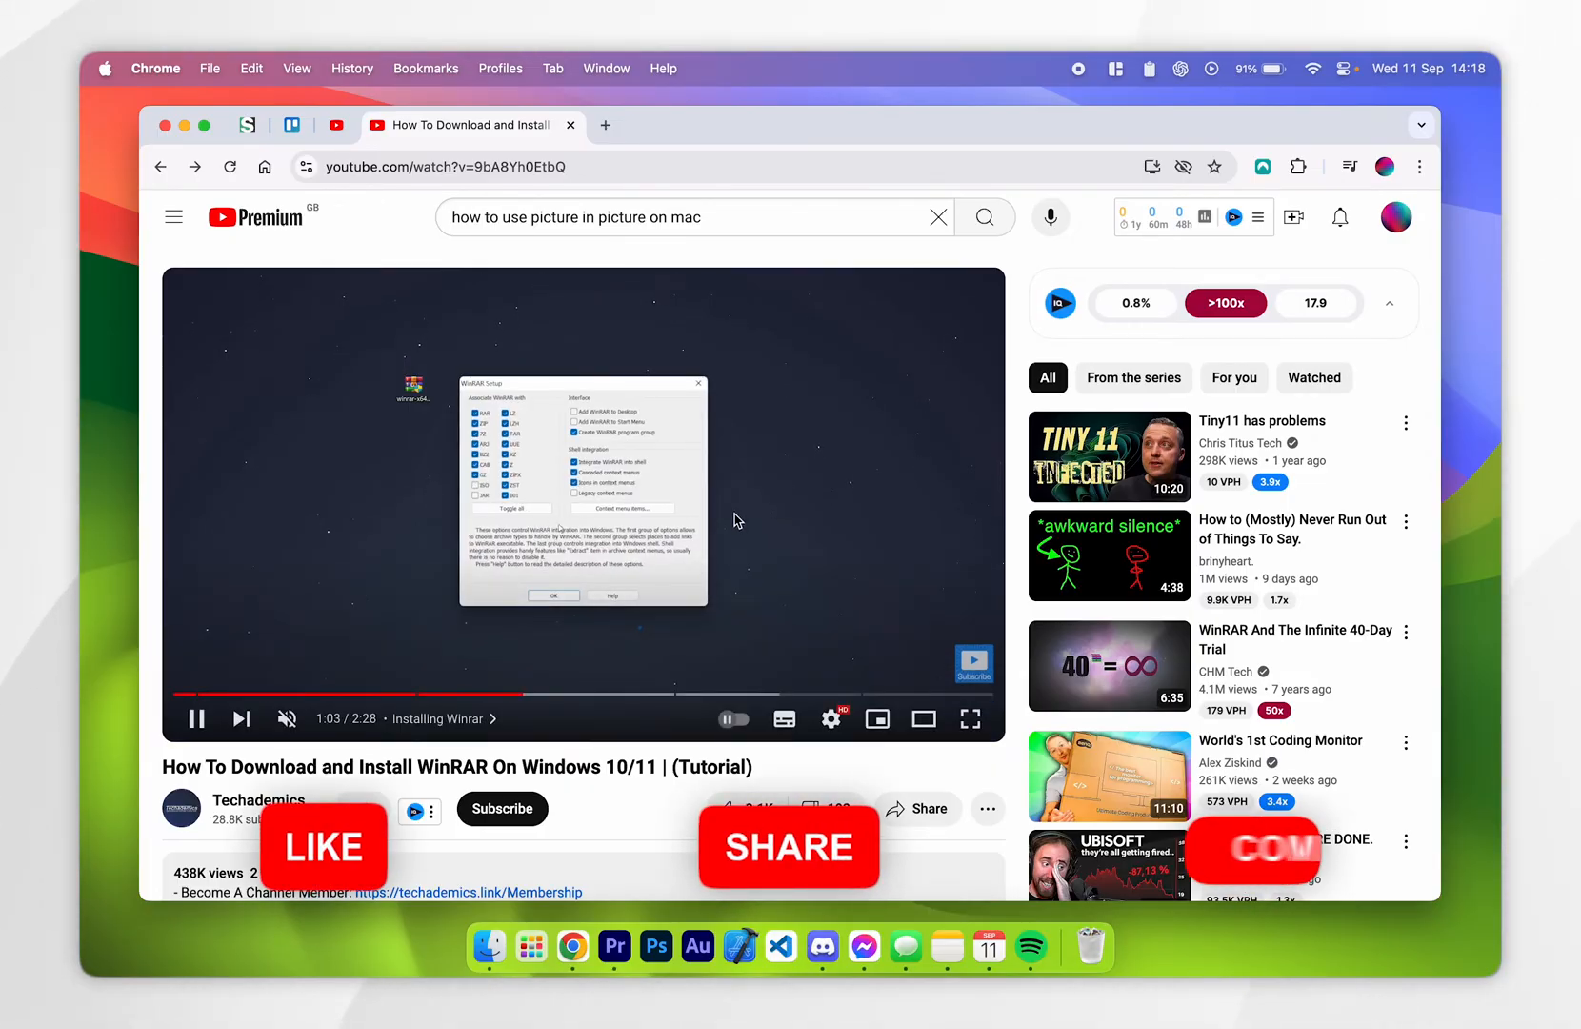
# Bring up the video's context menu, then dismiss it while the tutorial keeps playing.
pyautogui.rightClick(735, 519)
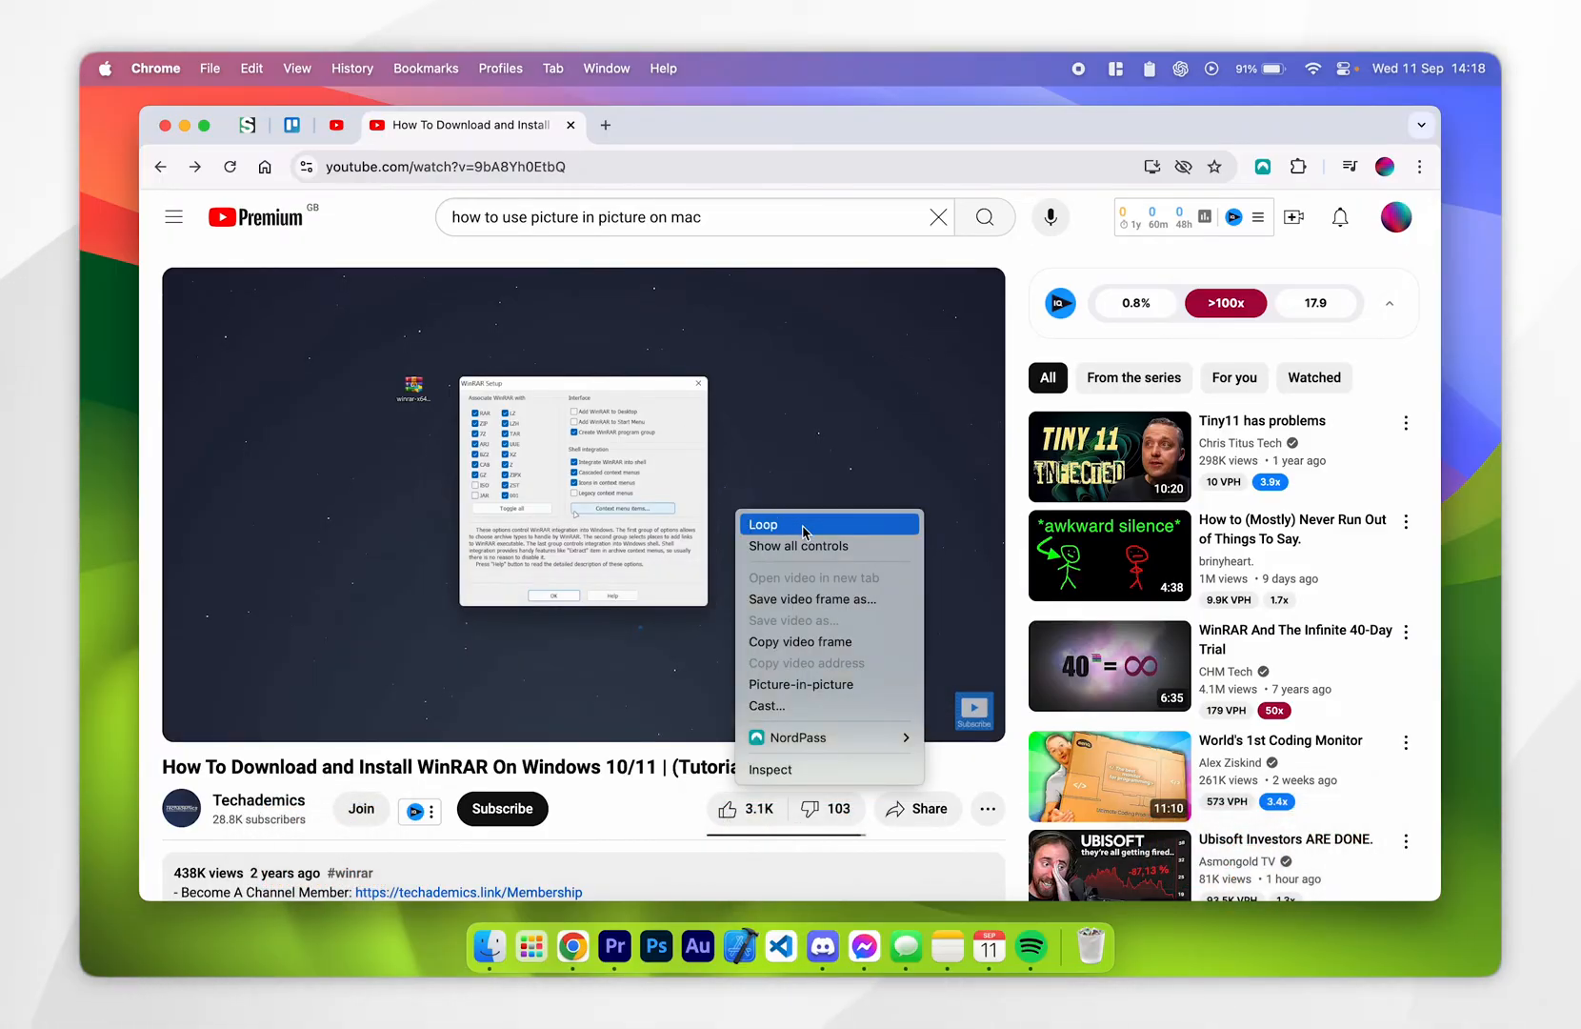
pyautogui.moveTo(766, 692)
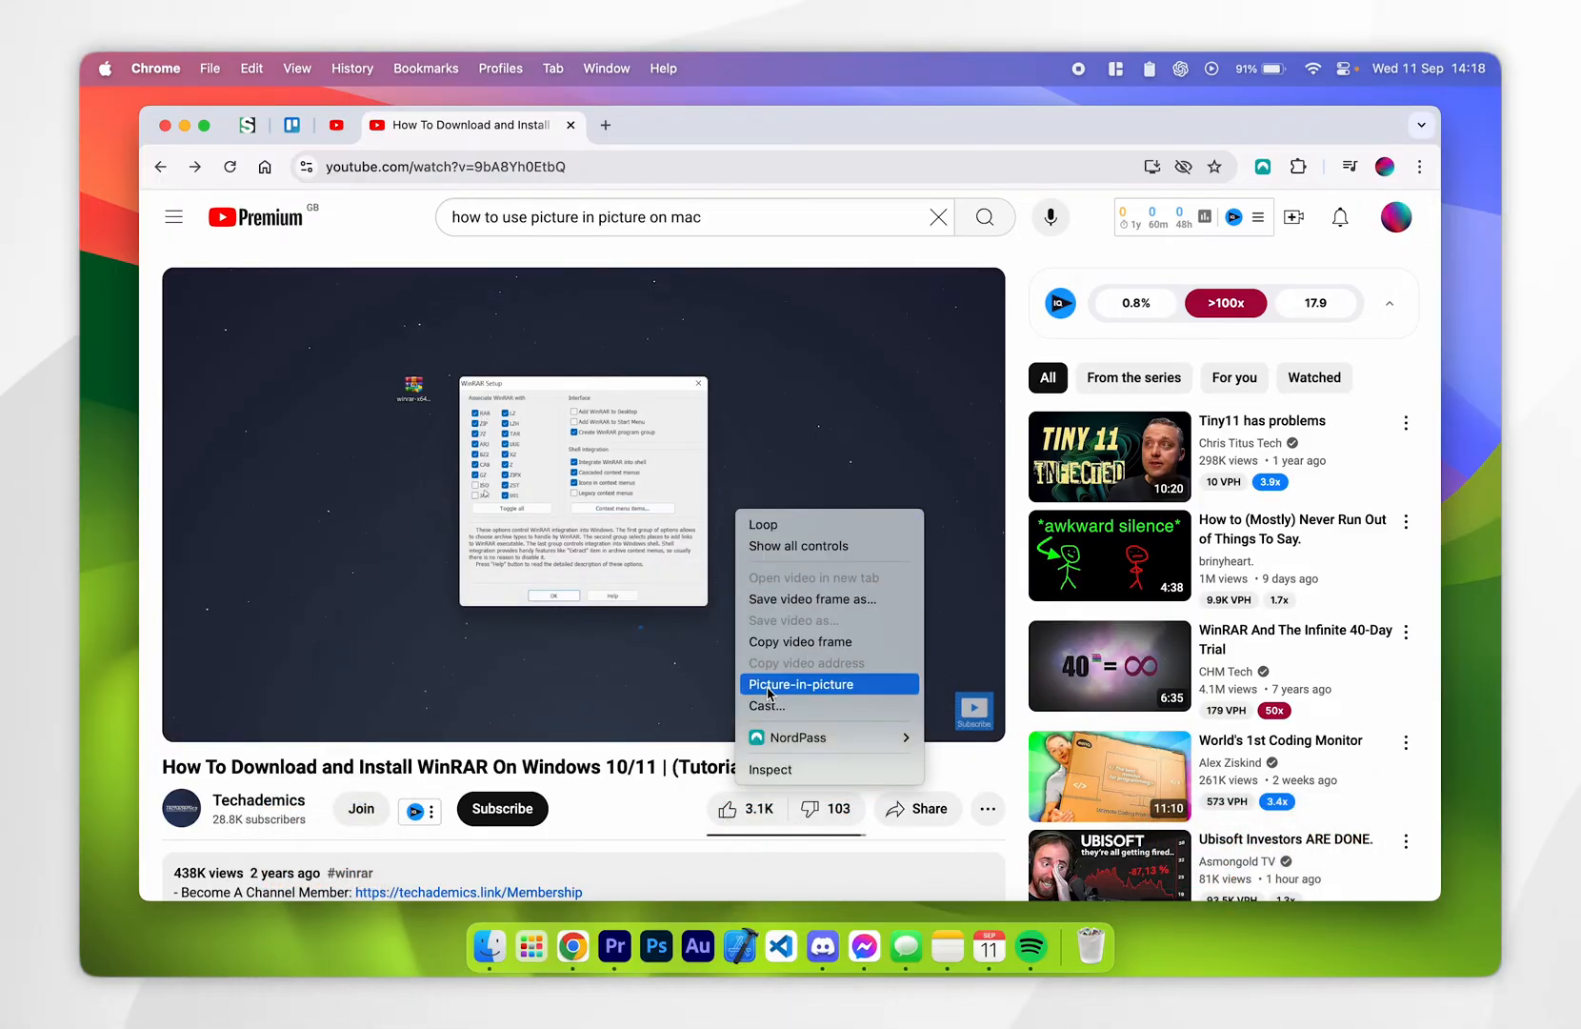
pyautogui.click(801, 684)
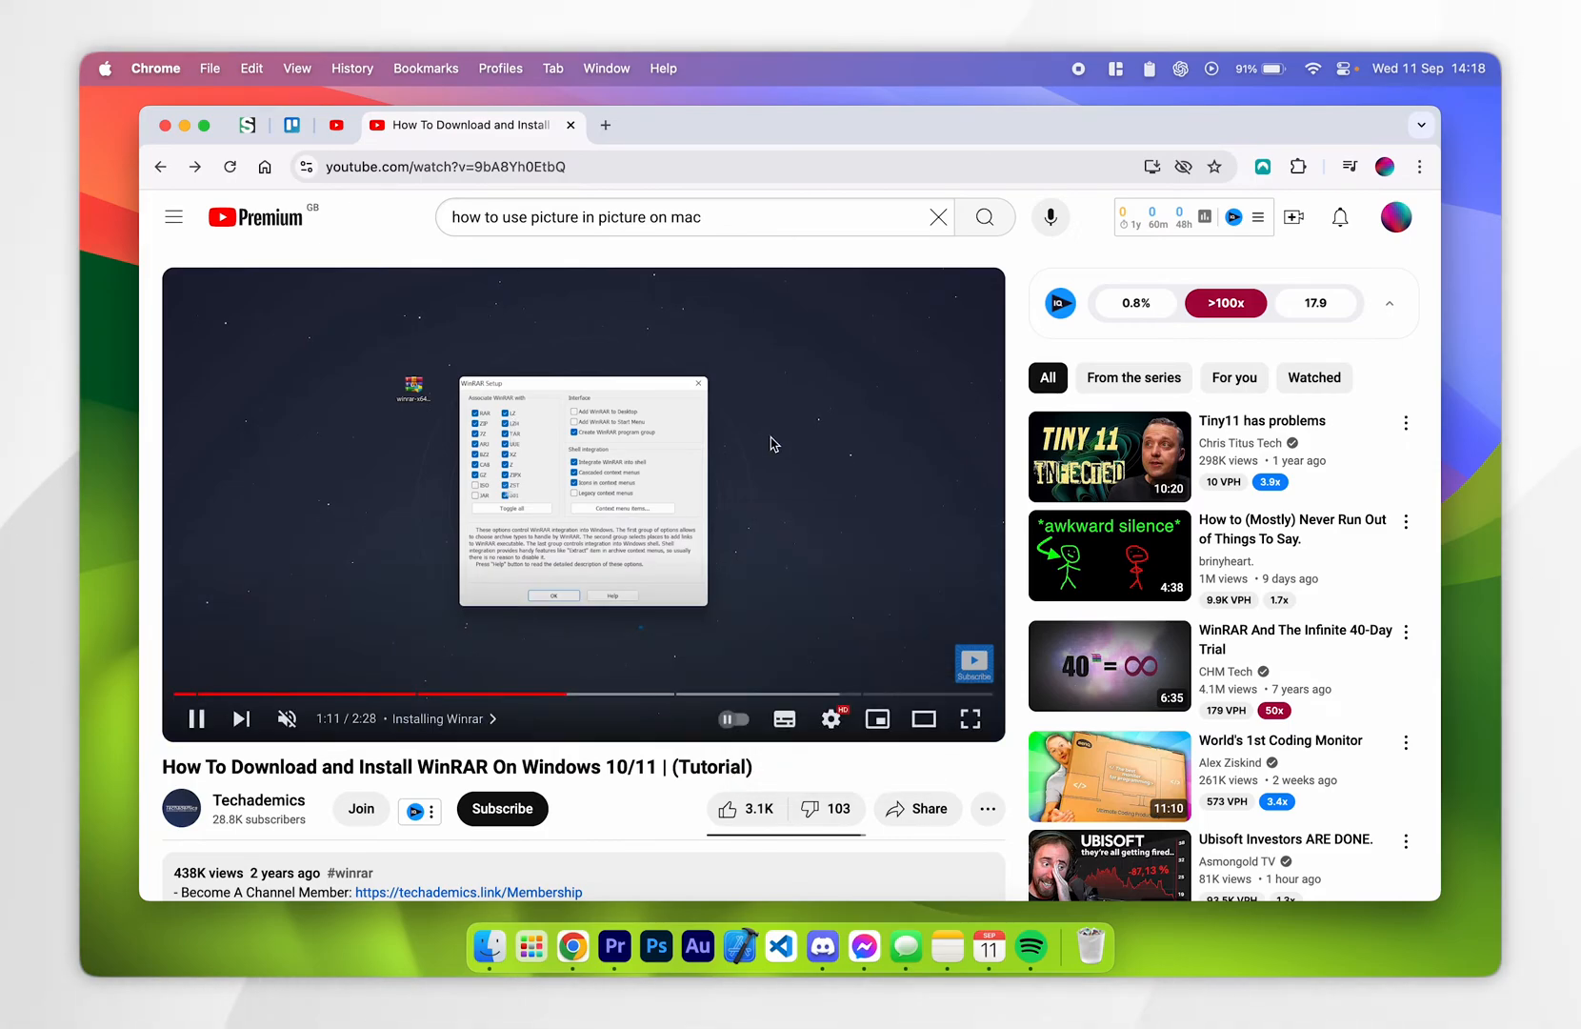
pyautogui.moveTo(767, 483)
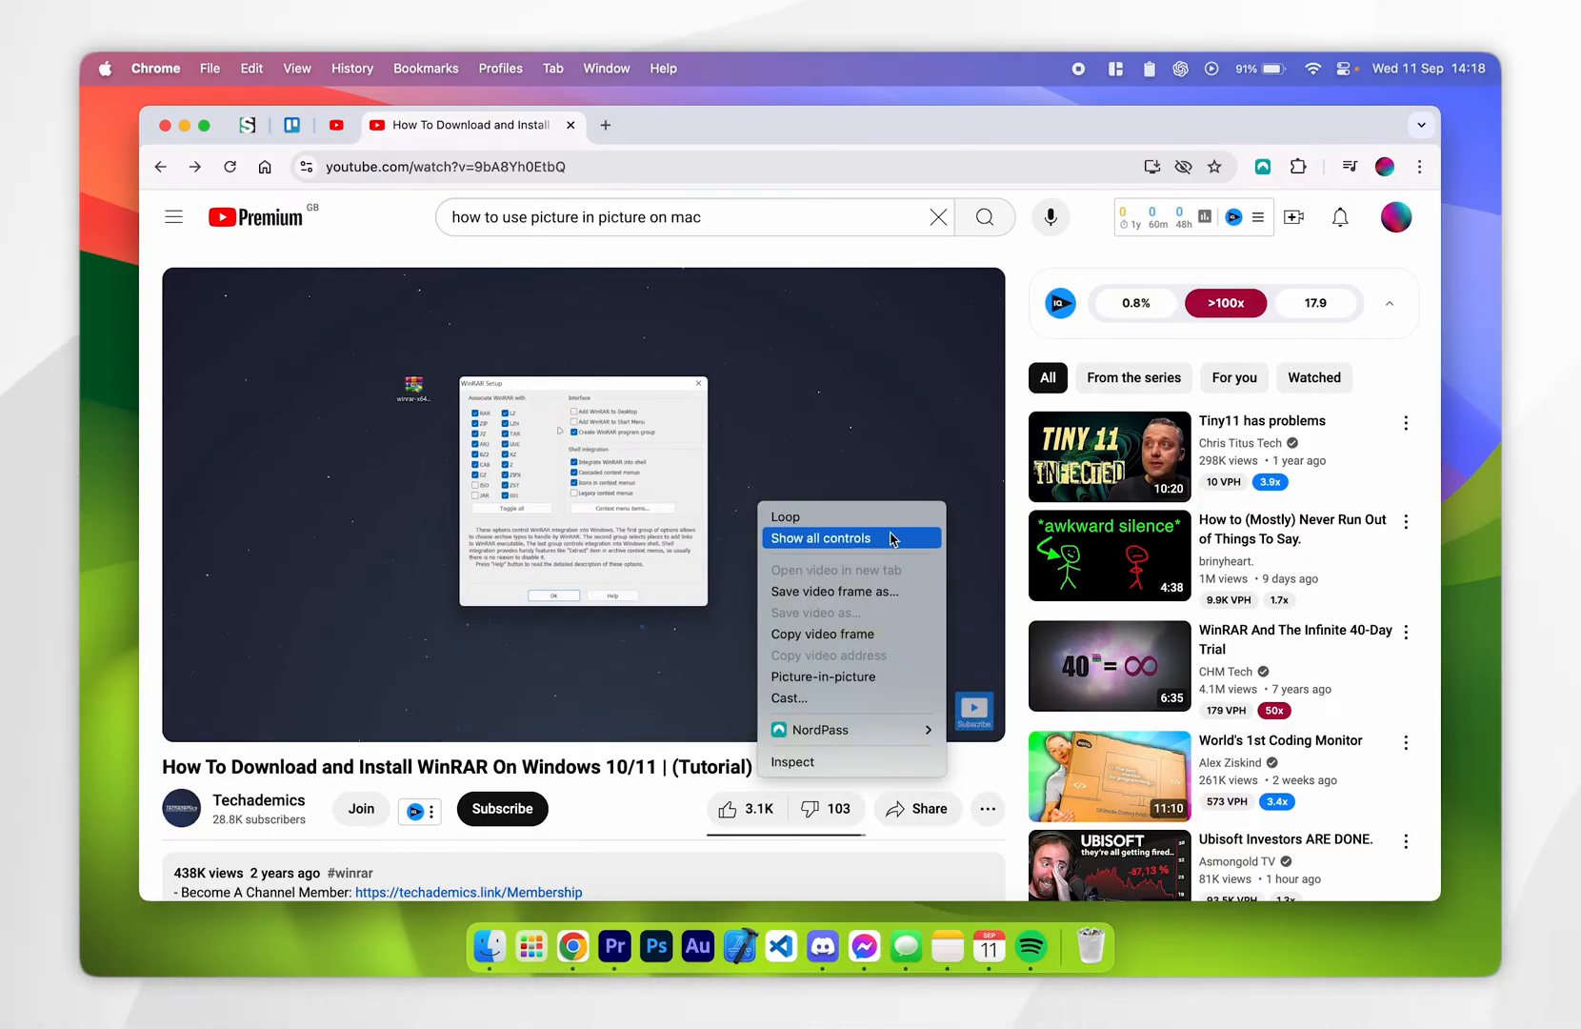
pyautogui.moveTo(823, 676)
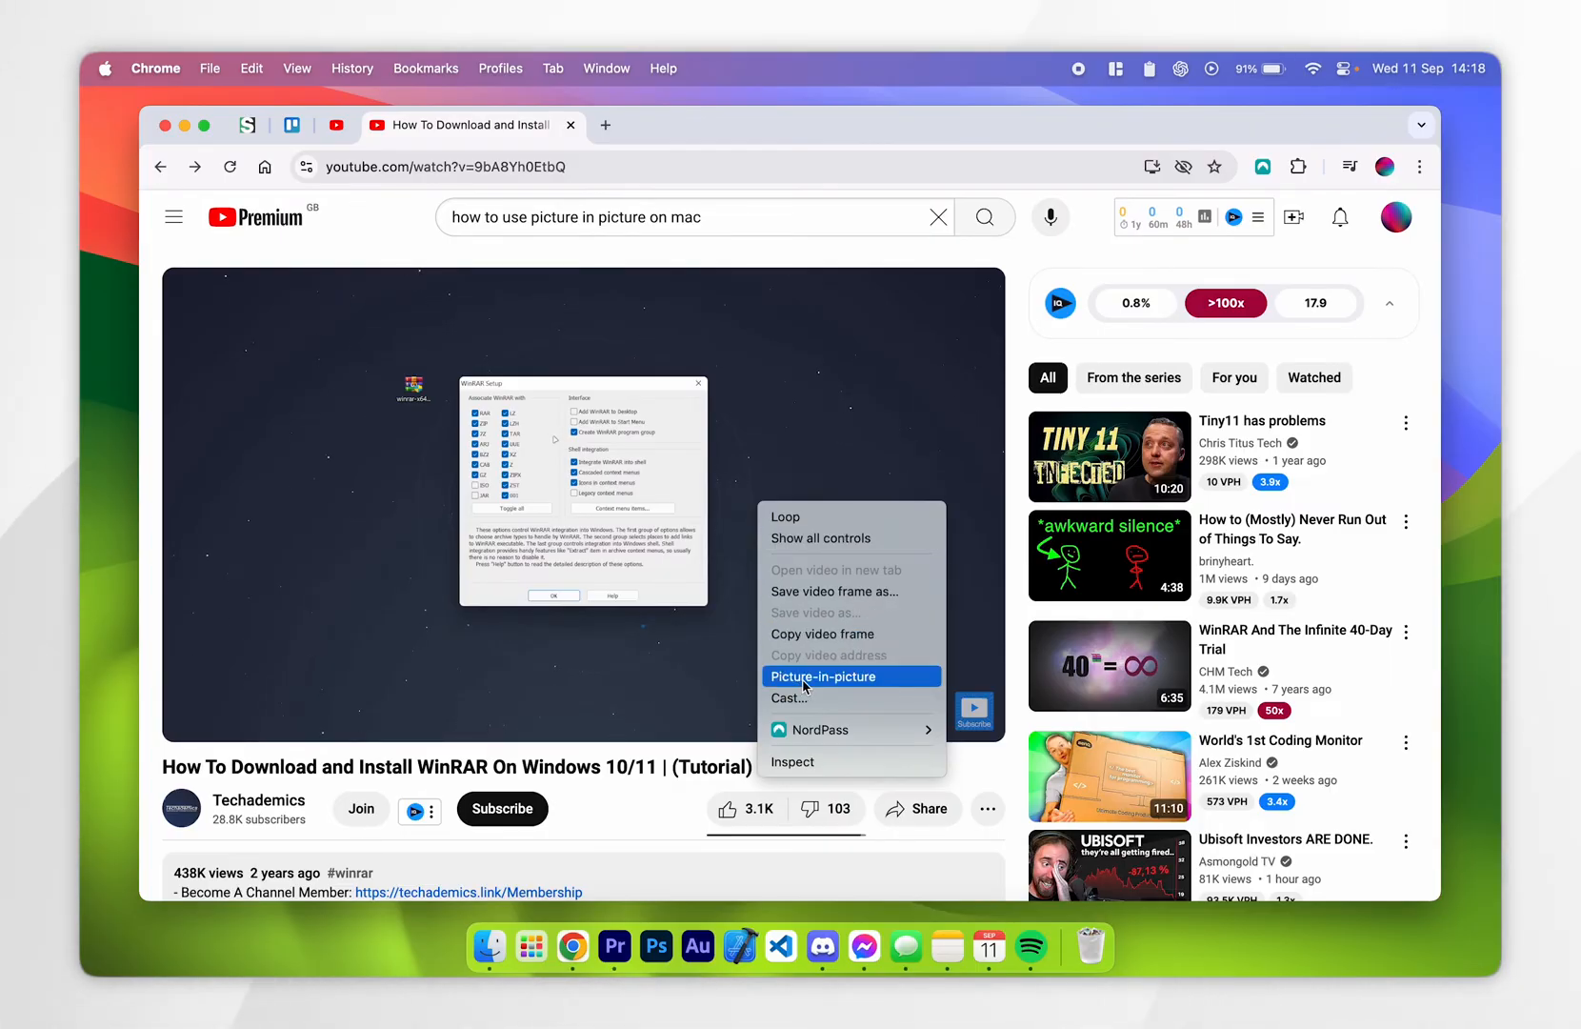
# Choose Picture-in-picture so the tutorial floats over the desktop with Chrome hidden.
pyautogui.click(823, 676)
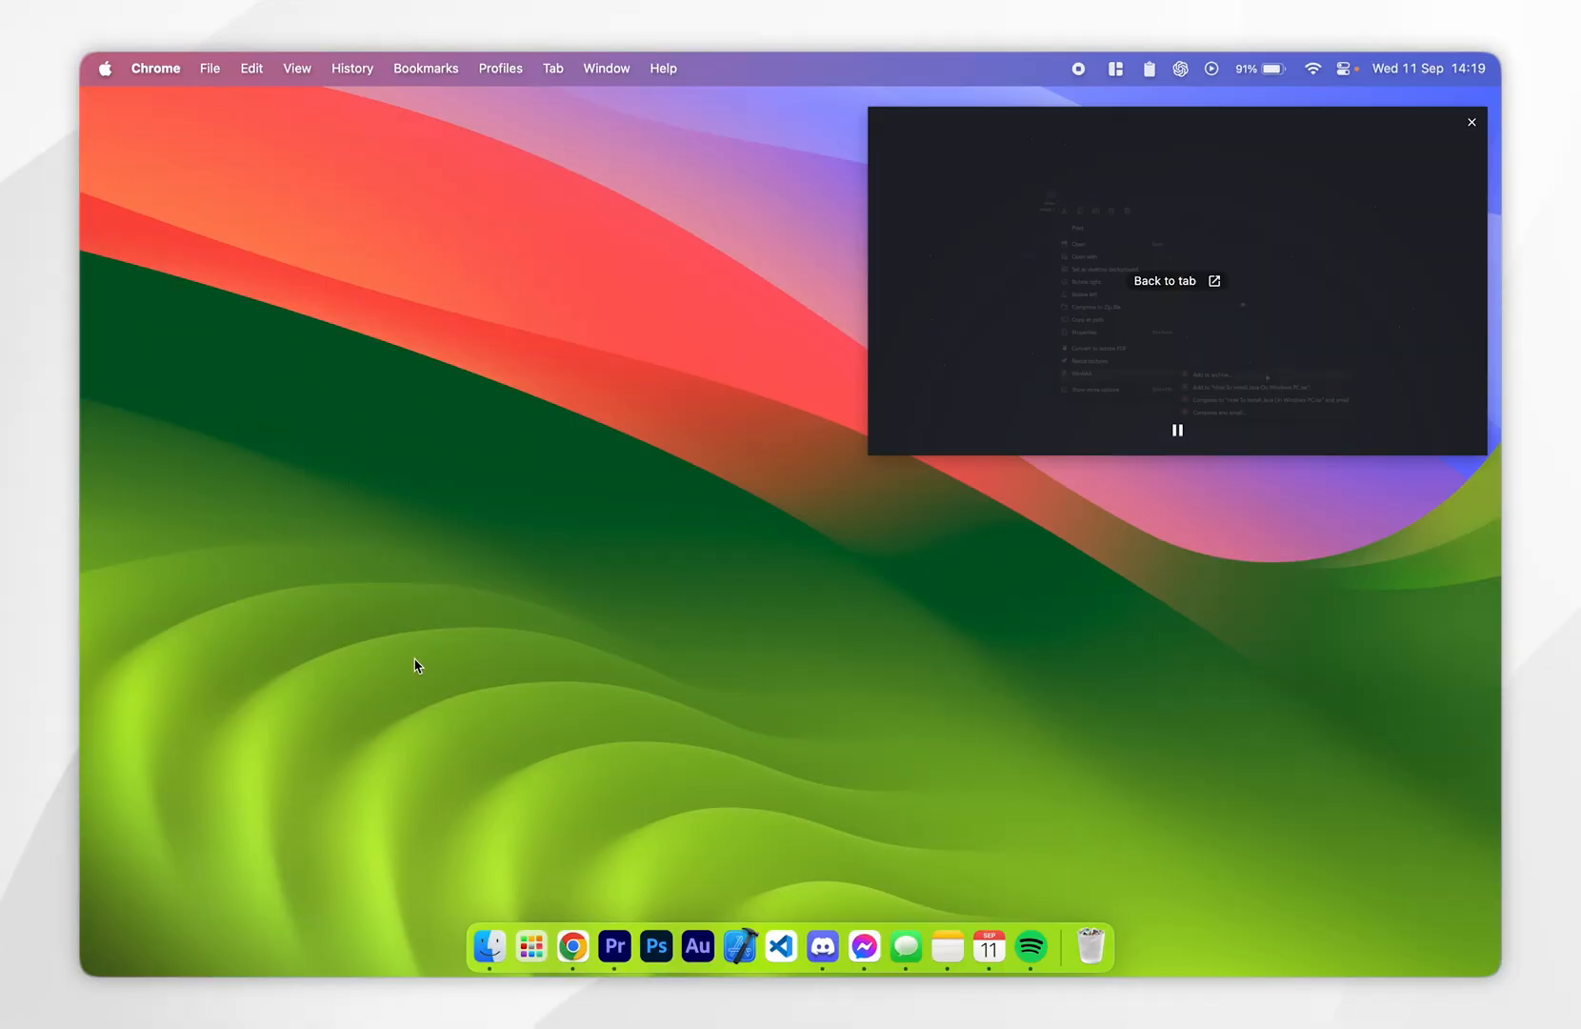
# Focus the desktop, then pause and resume the floating tutorial video.
pyautogui.click(488, 946)
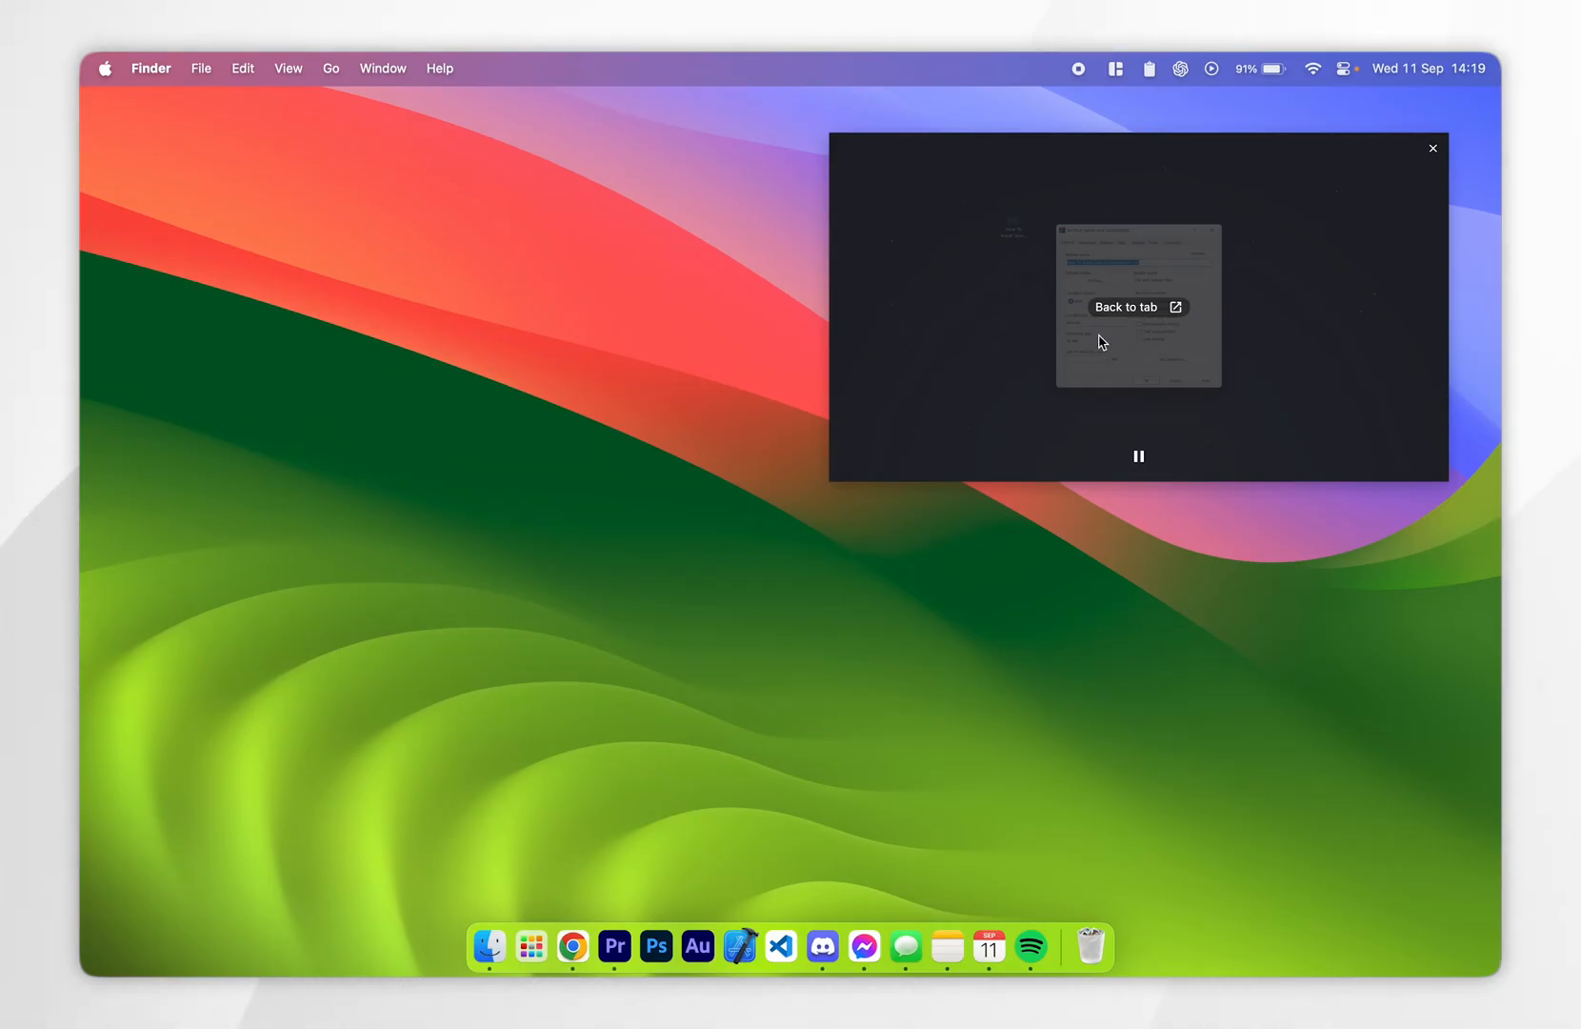
pyautogui.click(1138, 457)
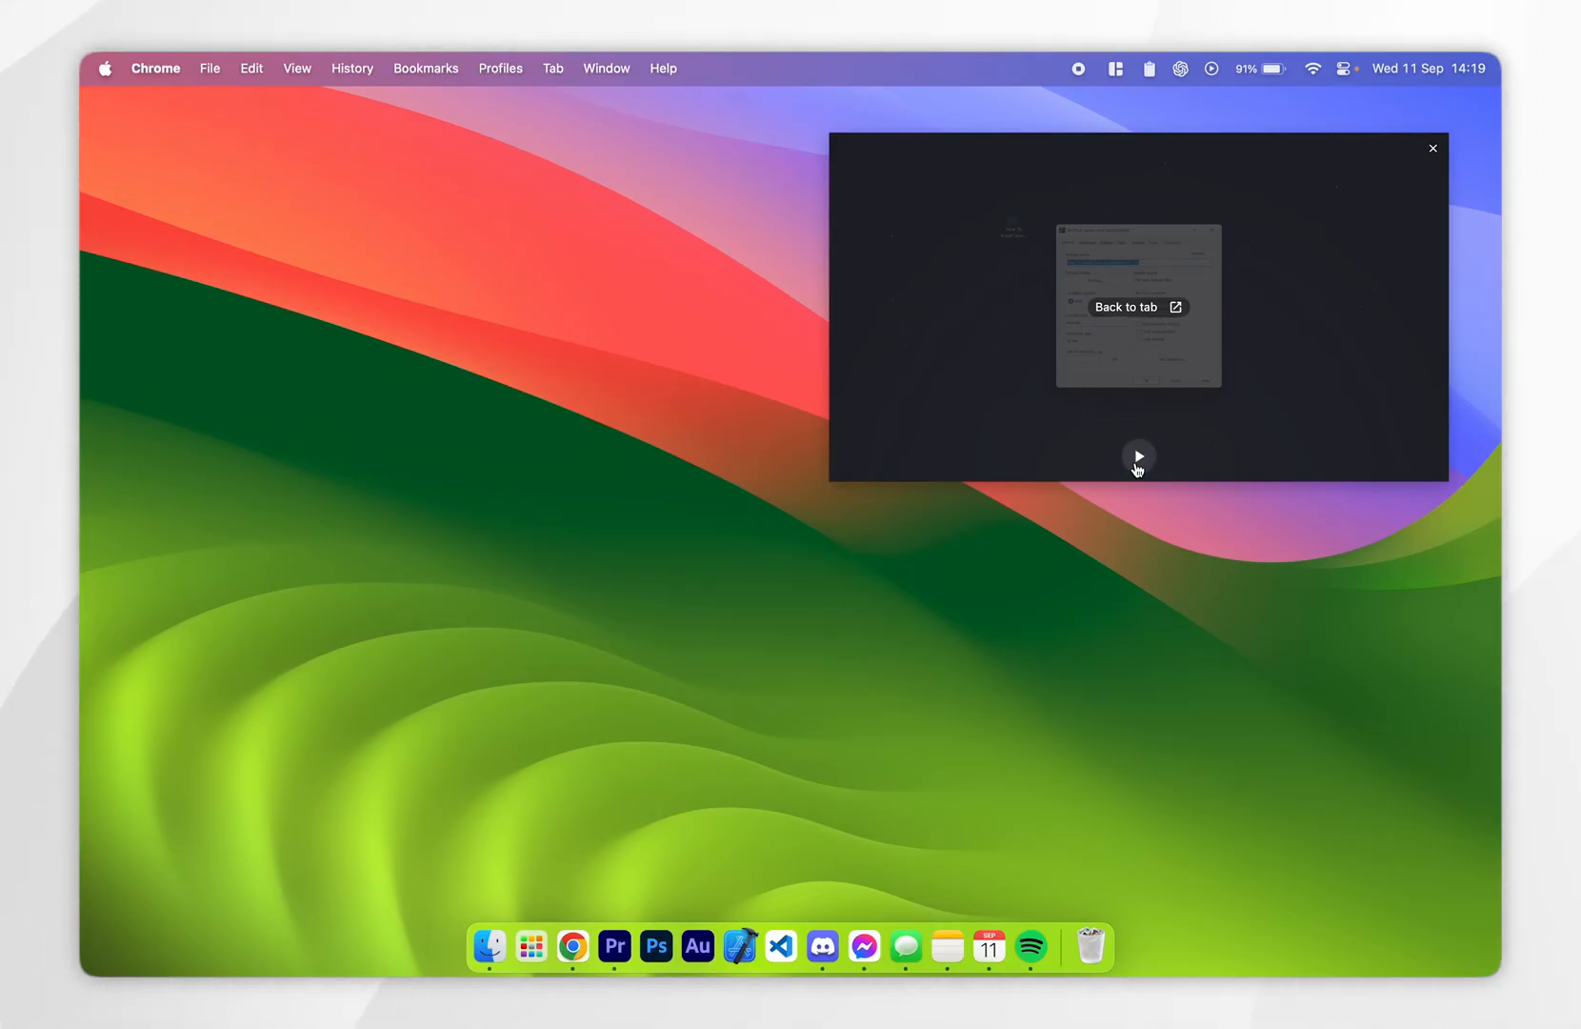
pyautogui.click(1139, 456)
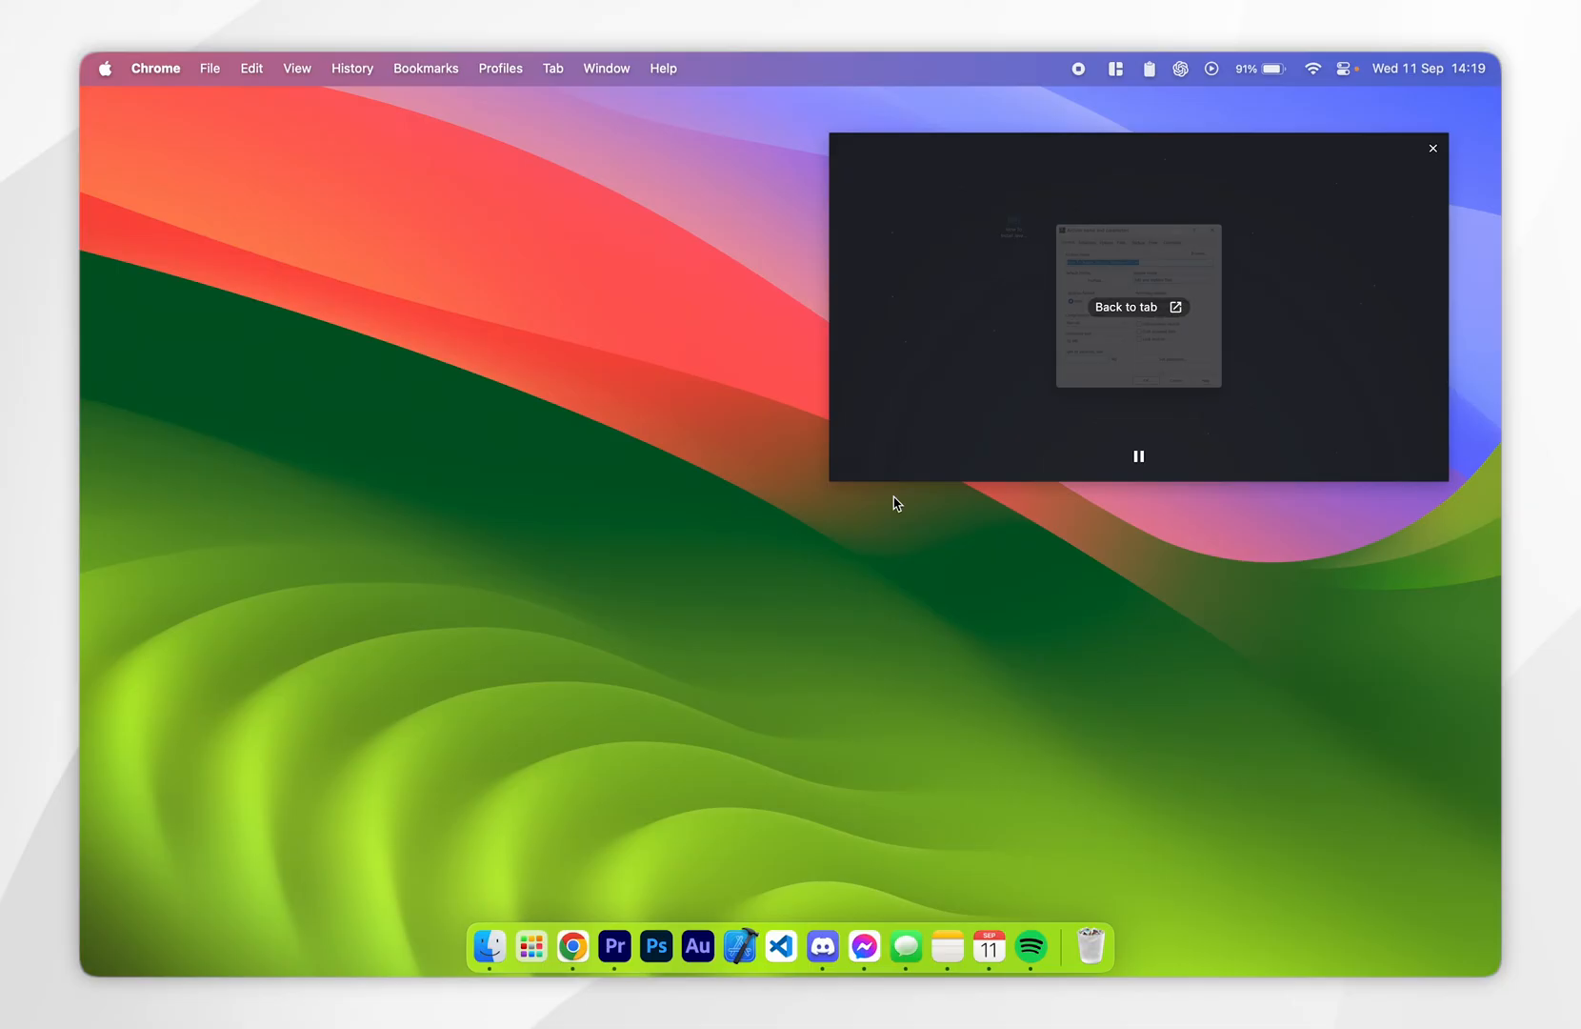
# Restore Chrome from the Dock while the tutorial keeps playing in picture-in-picture.
pyautogui.click(572, 945)
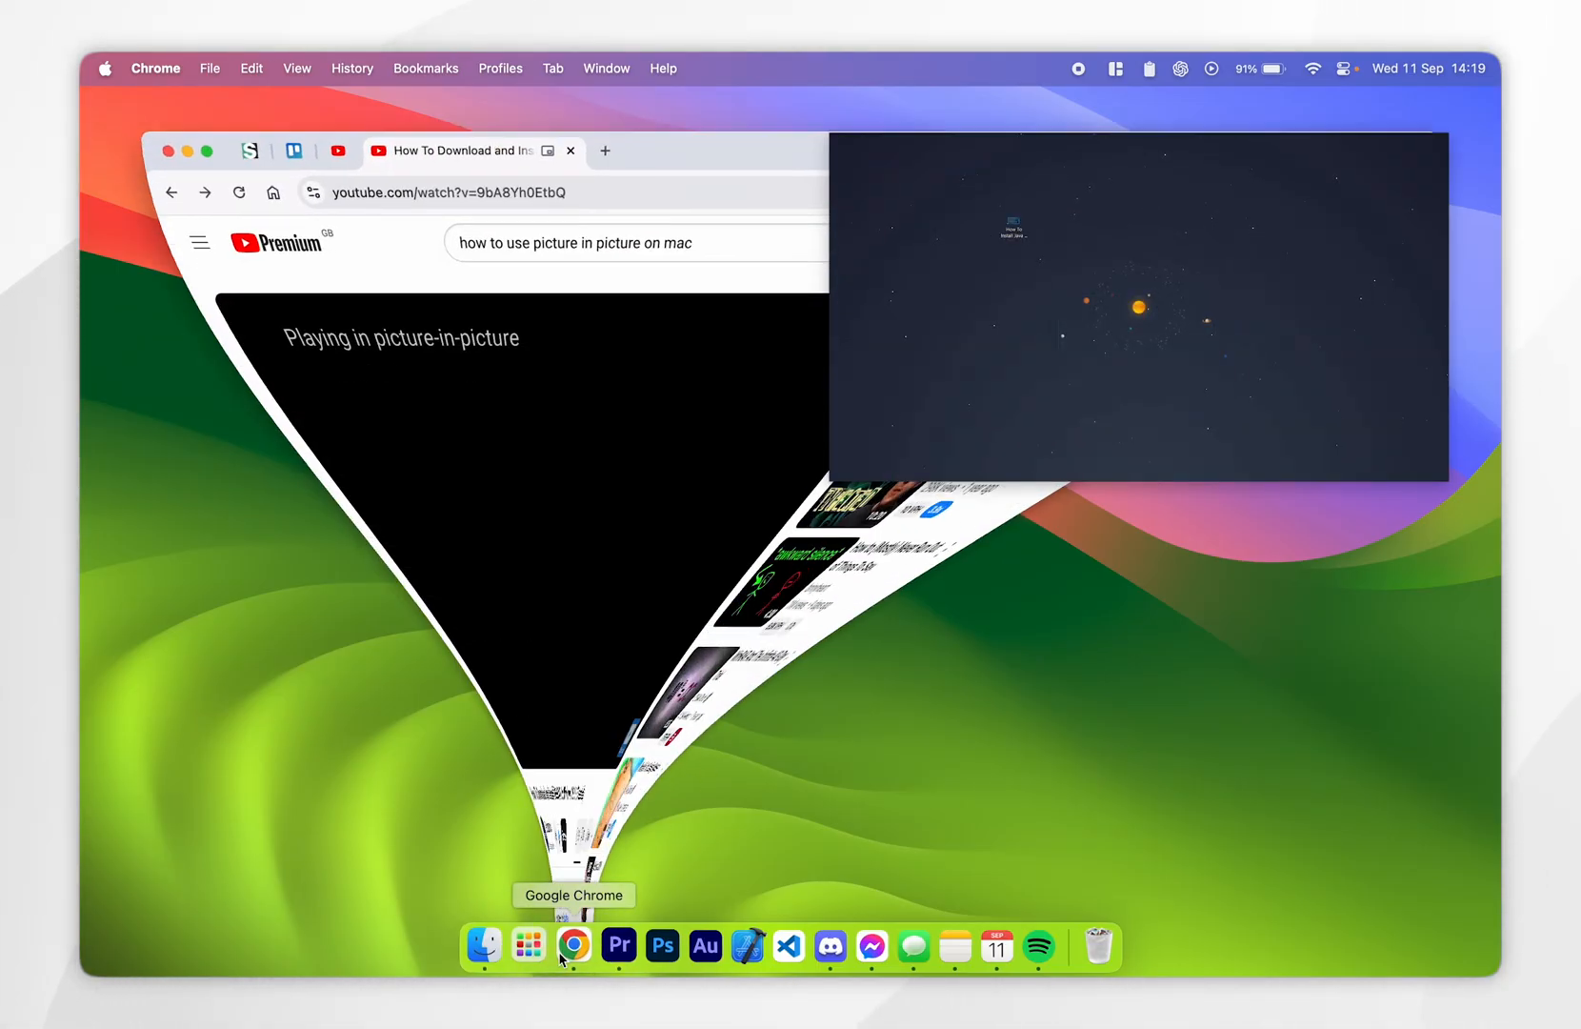
pyautogui.click(573, 944)
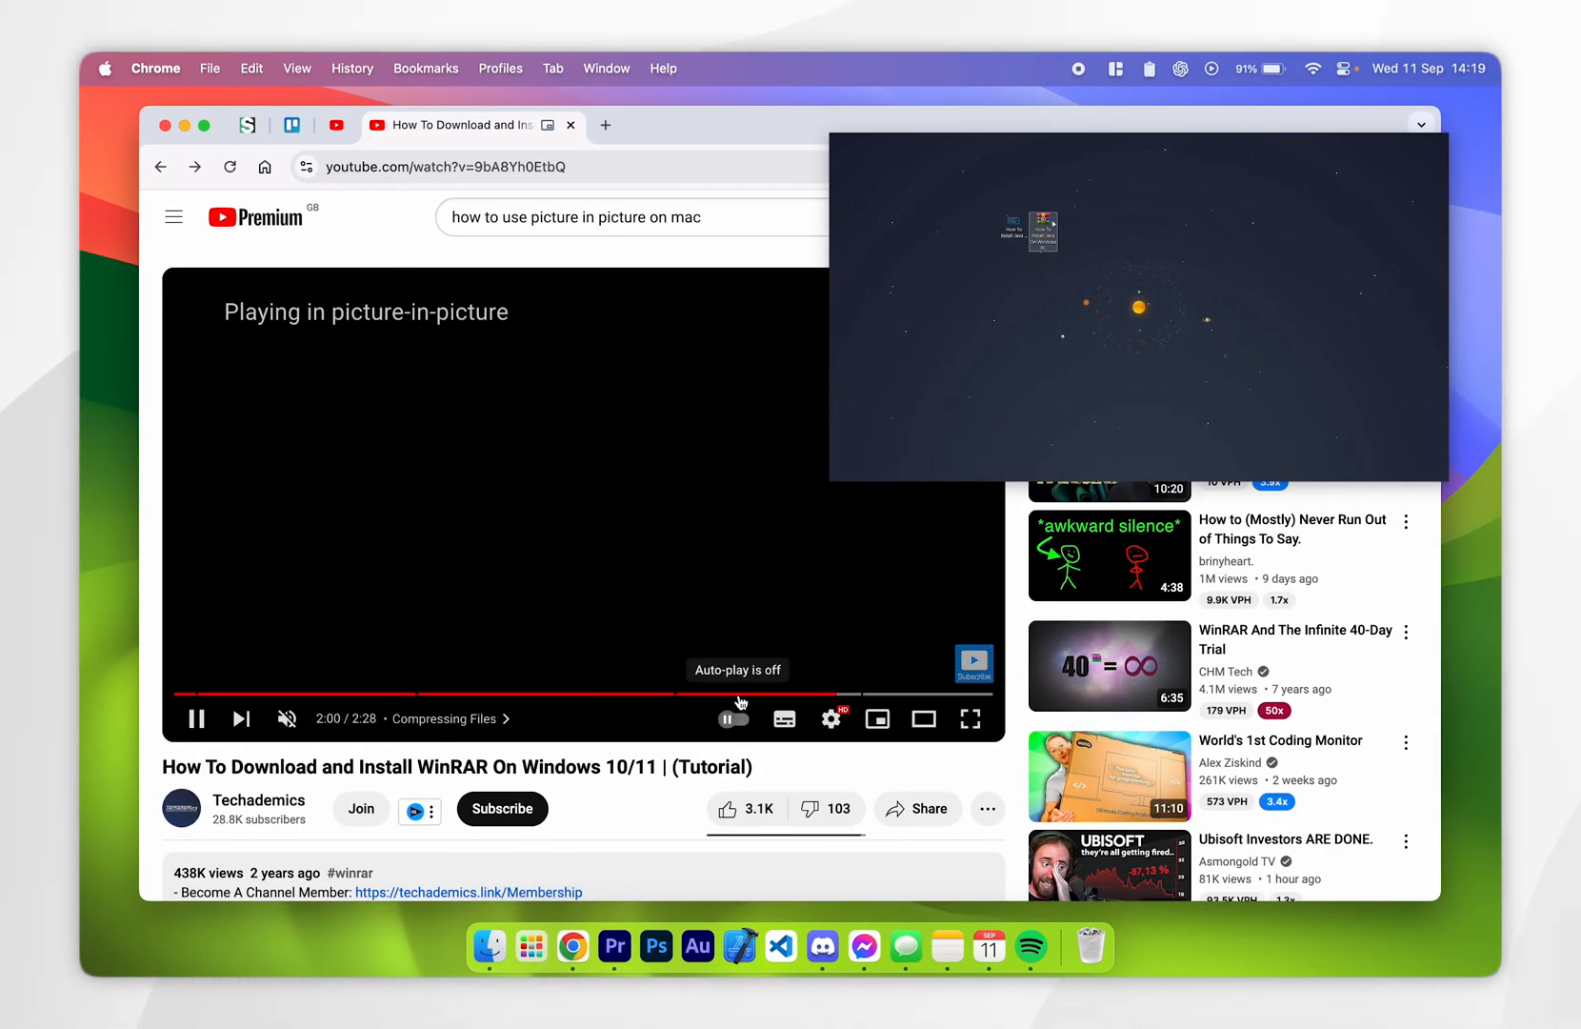